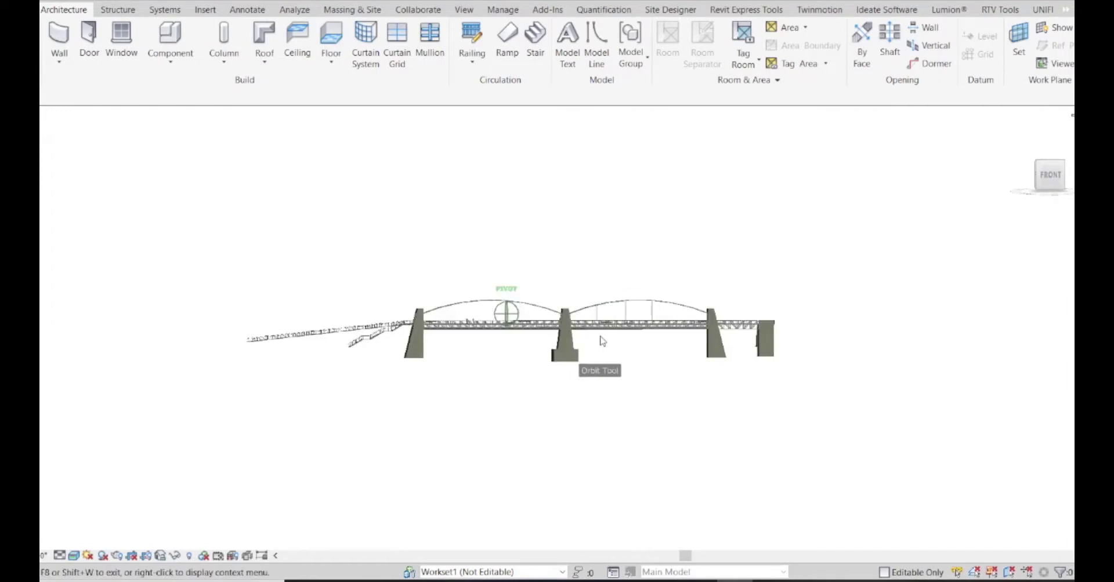
Step: Orbit and zoom around the bridge towers, stairs and walkway to inspect the model
left_click_drag(600, 341, 611, 373)
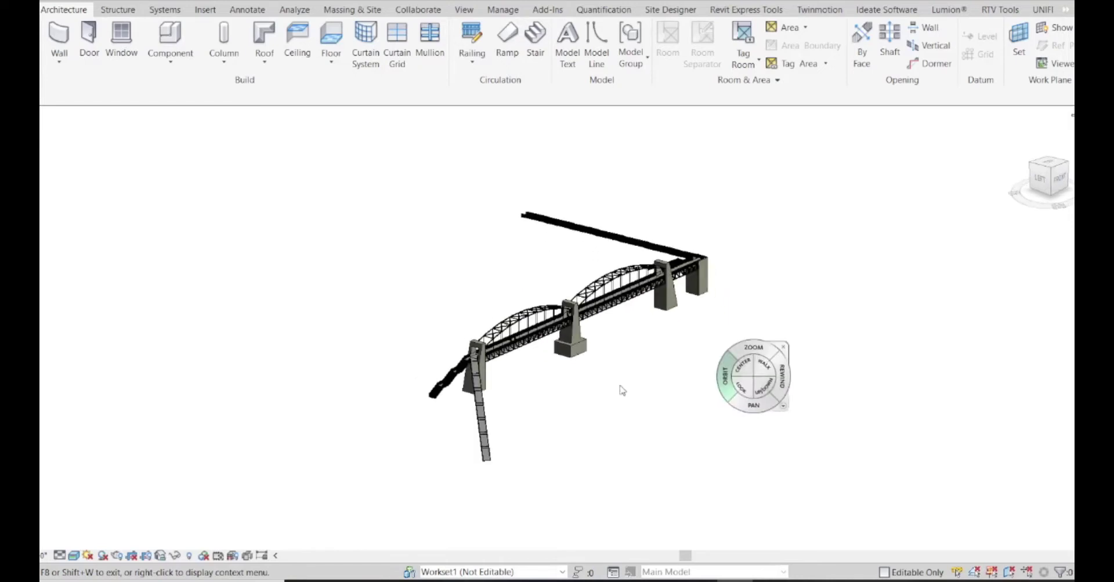
left_click_drag(753, 376, 543, 402)
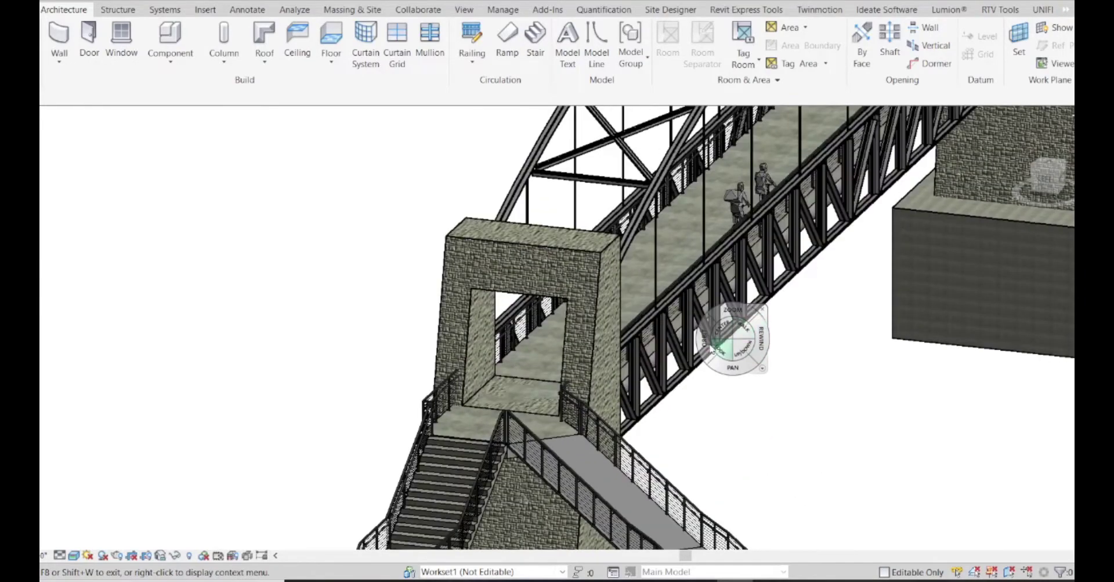
left_click_drag(731, 339, 750, 329)
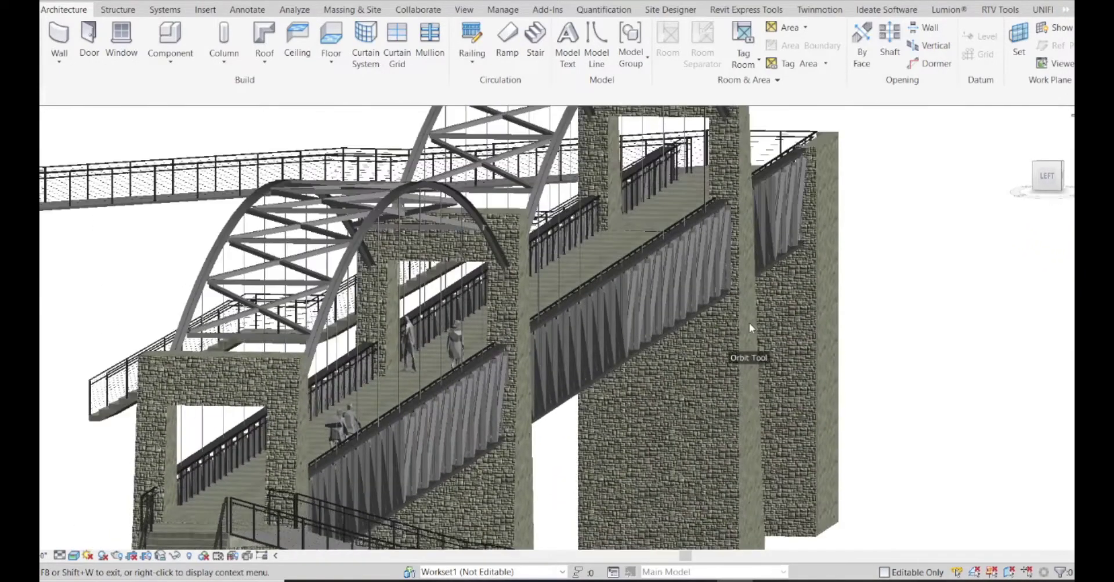
left_click_drag(750, 328, 738, 349)
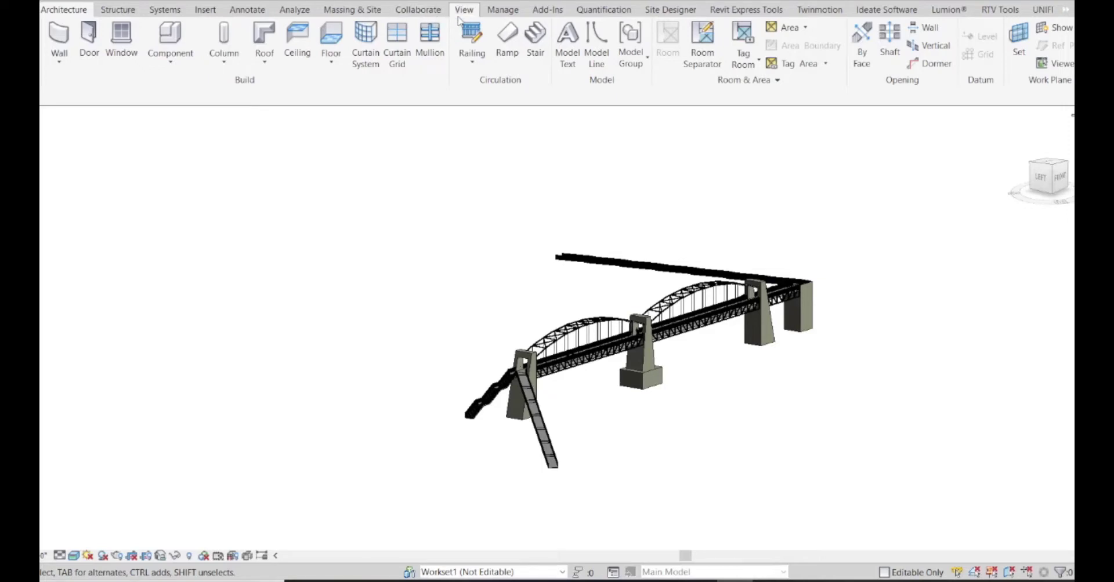
Step: Export the model via the Navisworks 2018 external tool as 'Pedestrian Bridge' in the Navisworks folder
left_click(546, 9)
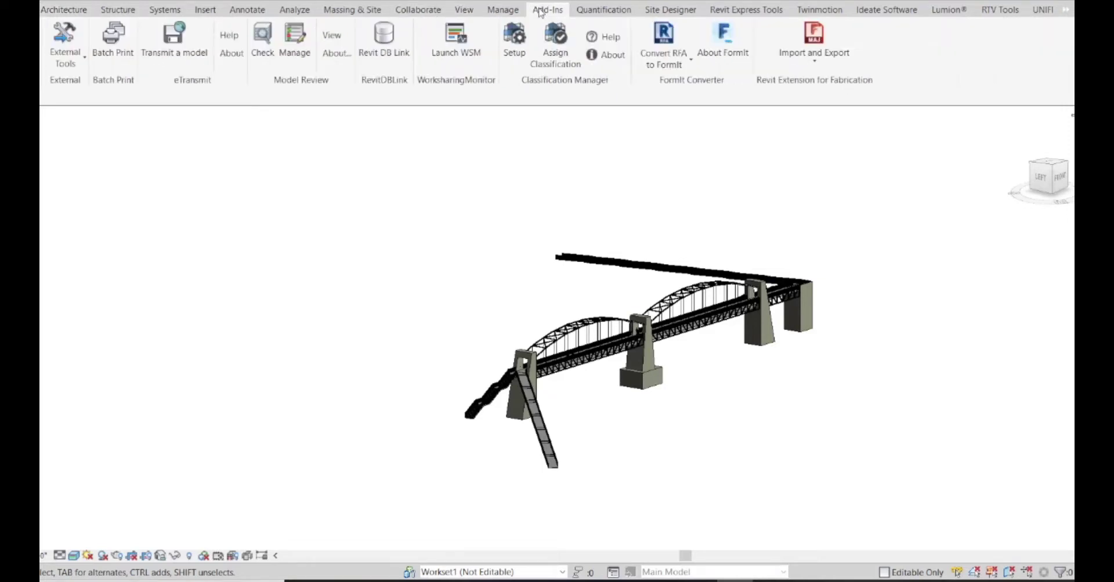
mouse_move(67, 40)
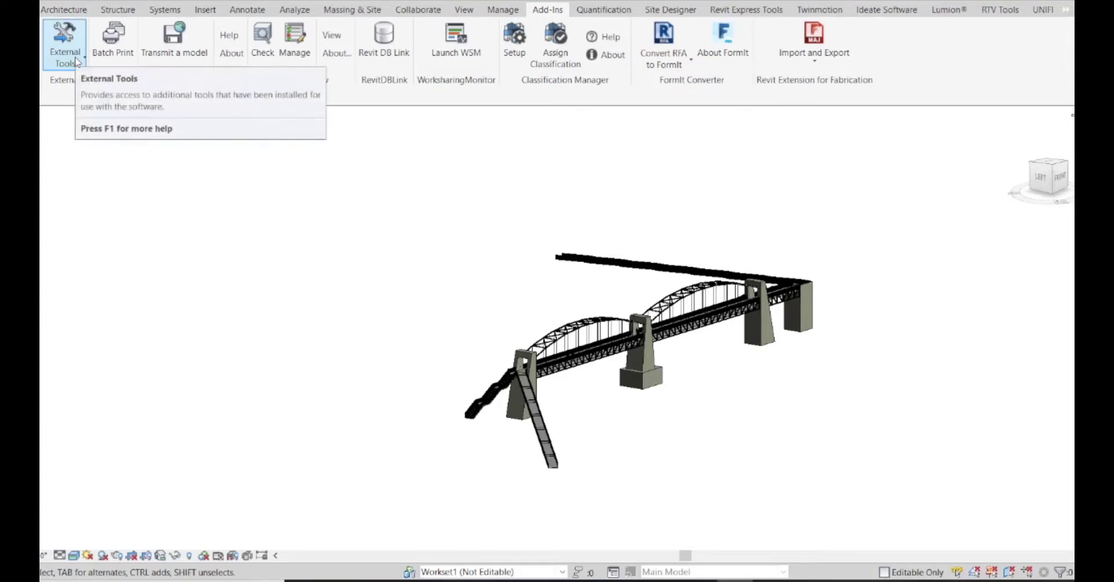
left_click(65, 41)
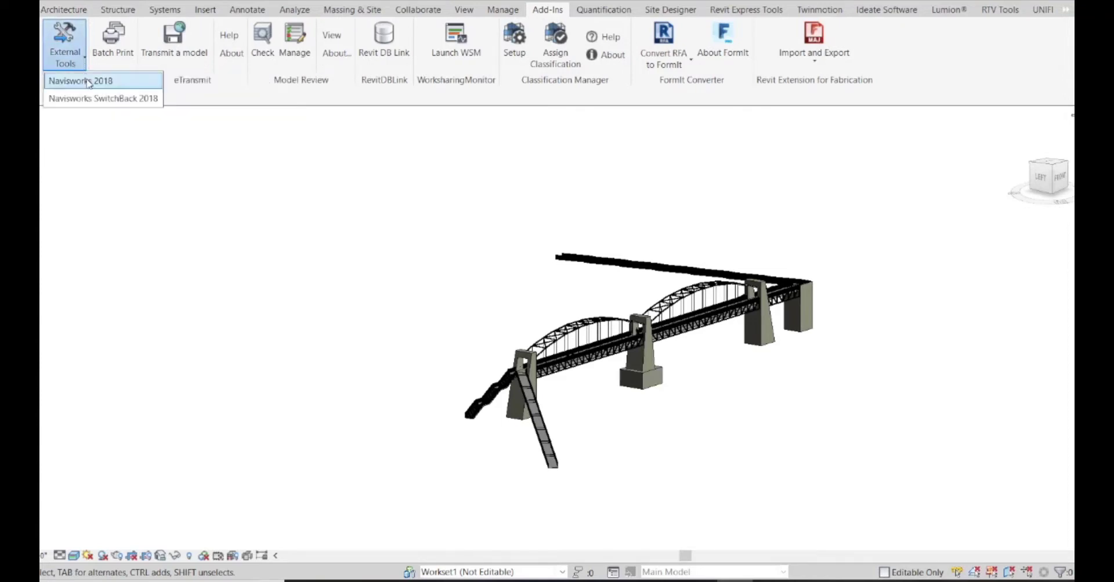
mouse_move(86, 84)
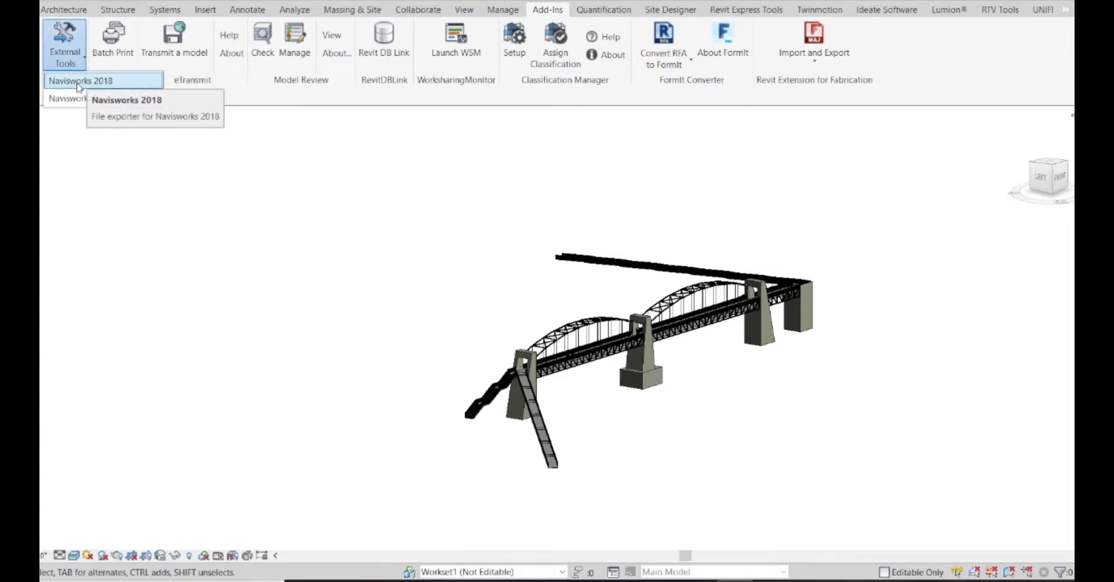
left_click(81, 80)
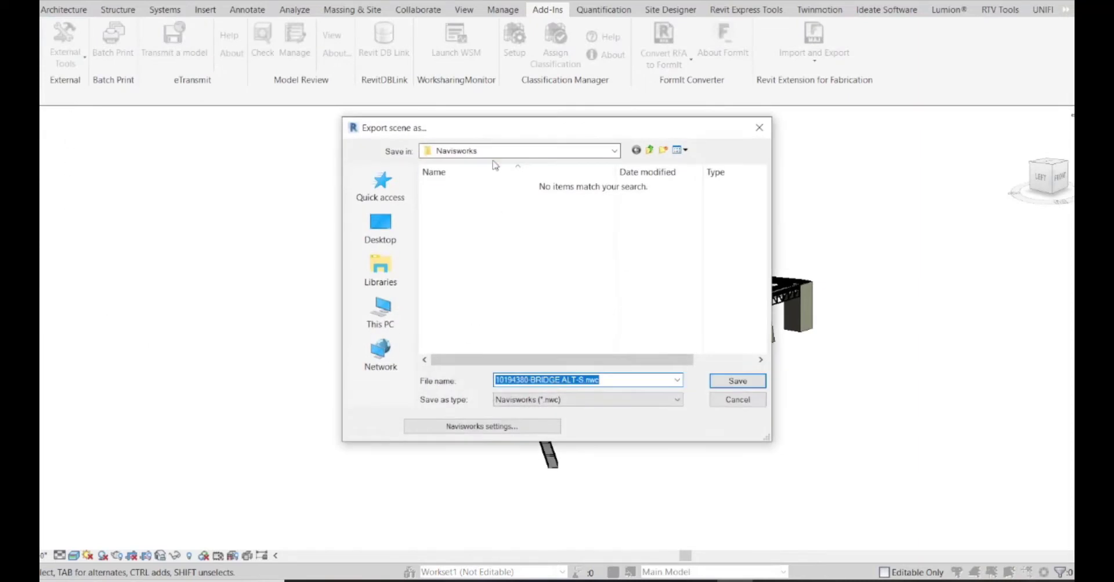
mouse_move(650, 378)
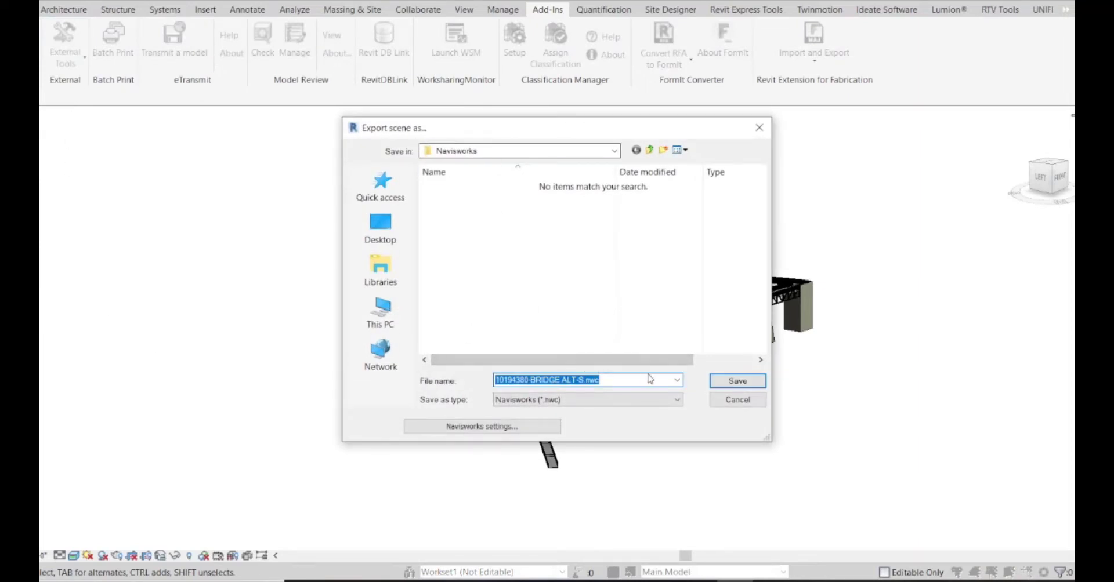
type("Pedestrian Bridge")
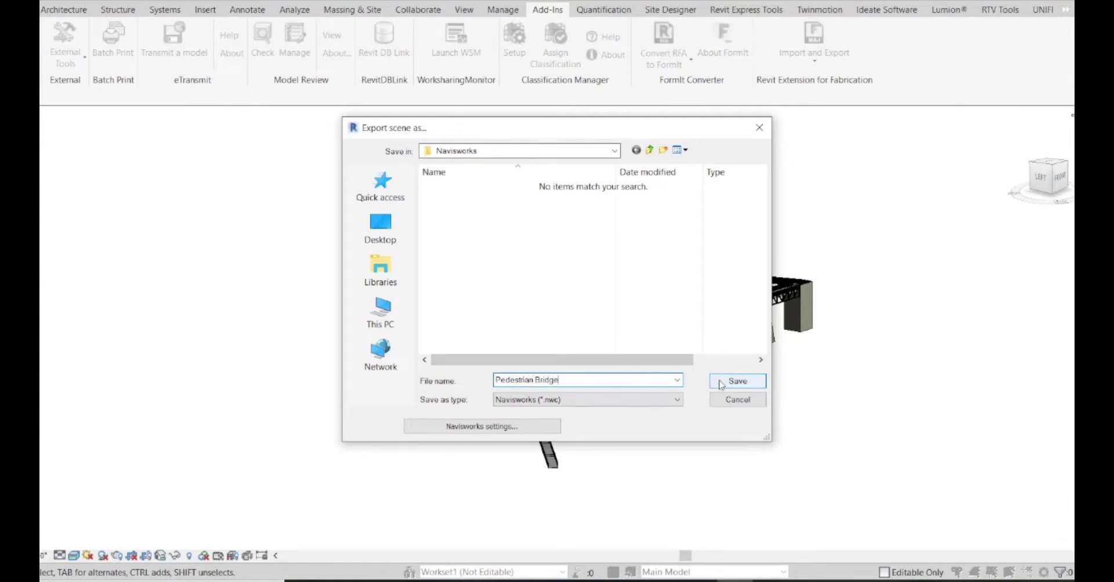
left_click(738, 381)
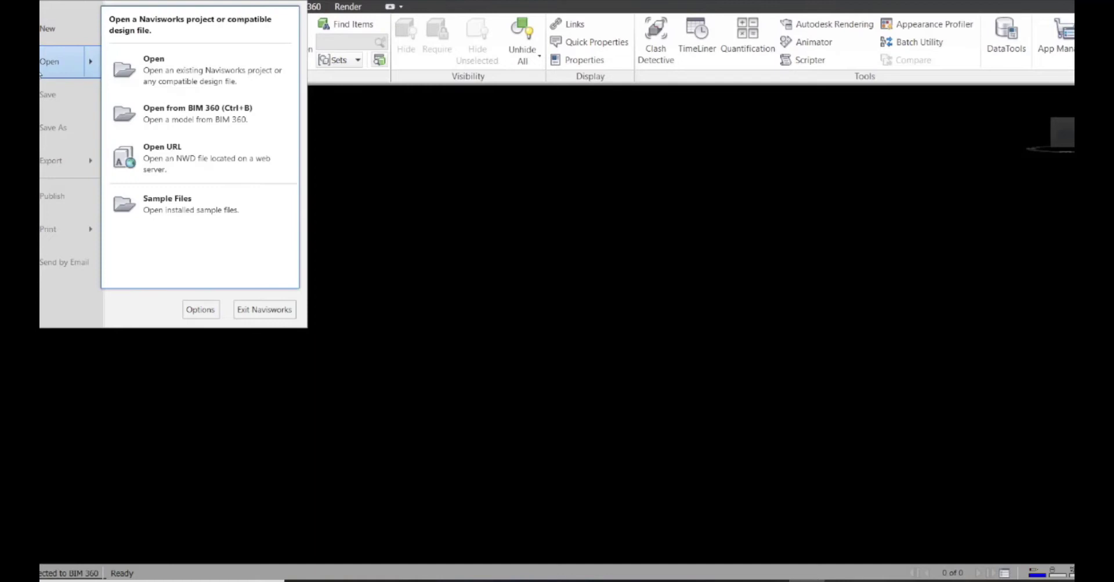
Step: Open Pedestrian Bridge.nwc from the Navisworks folder into the scene
left_click(153, 64)
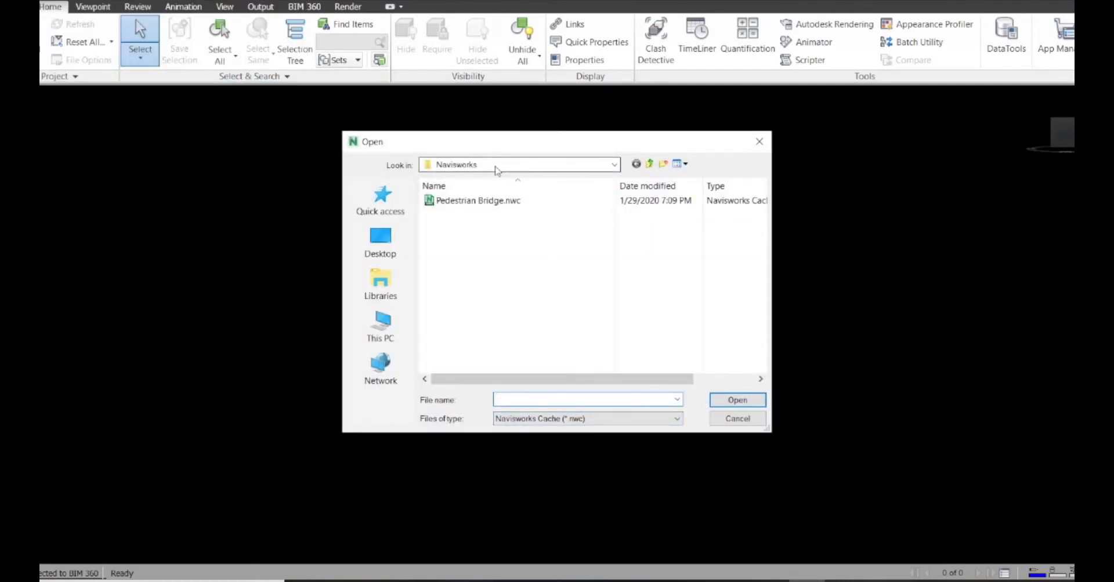
left_click(477, 200)
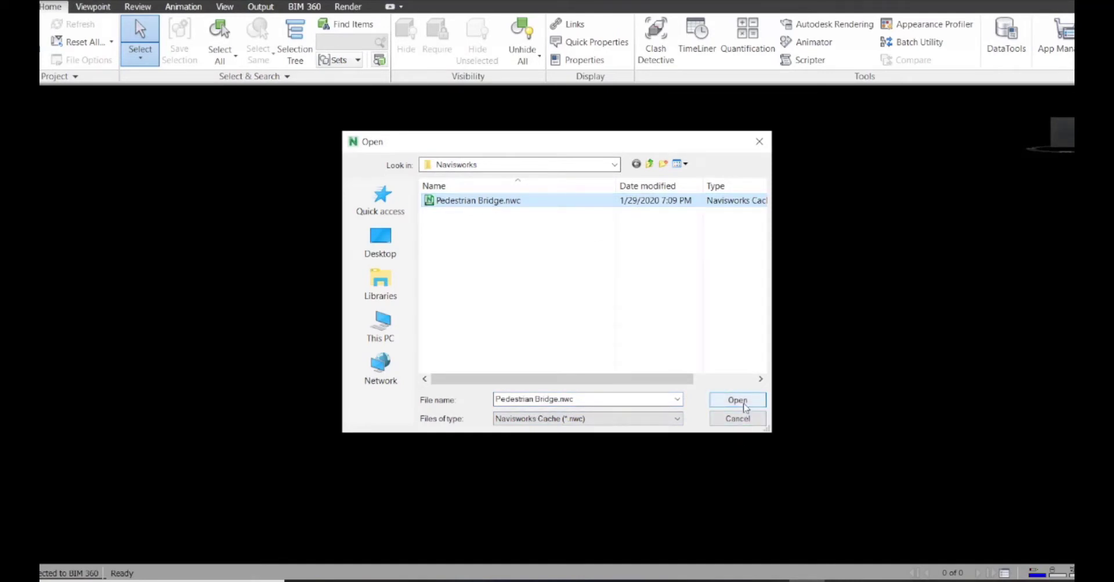
left_click(737, 400)
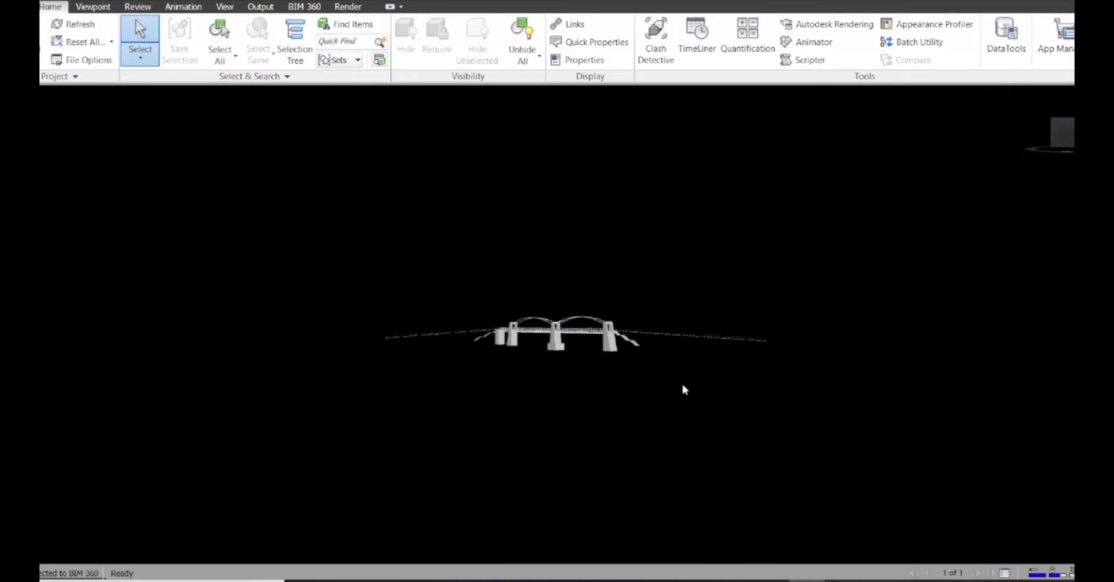
mouse_move(643, 406)
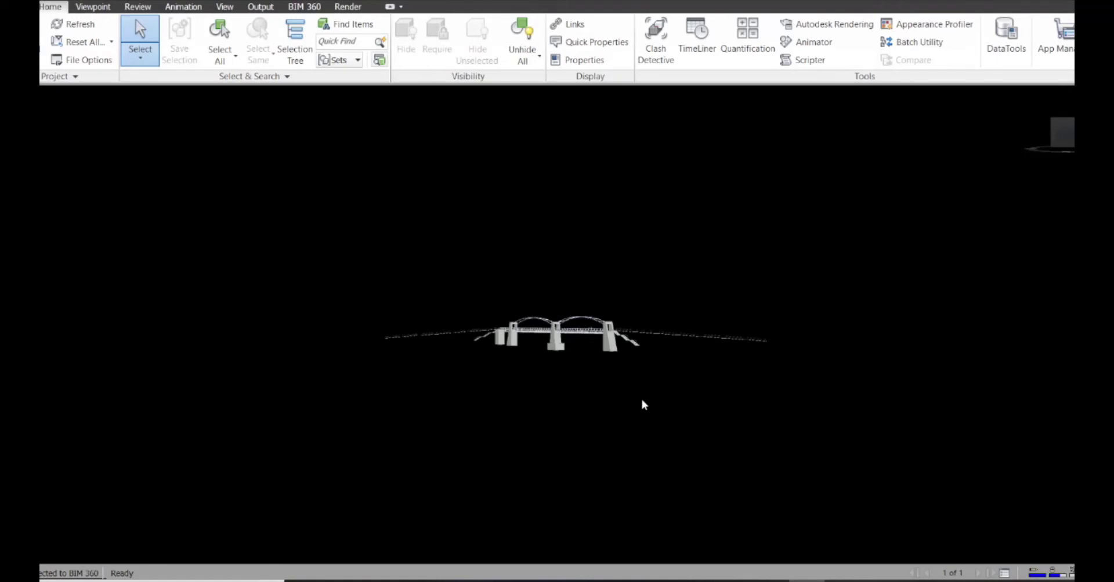
mouse_move(587, 390)
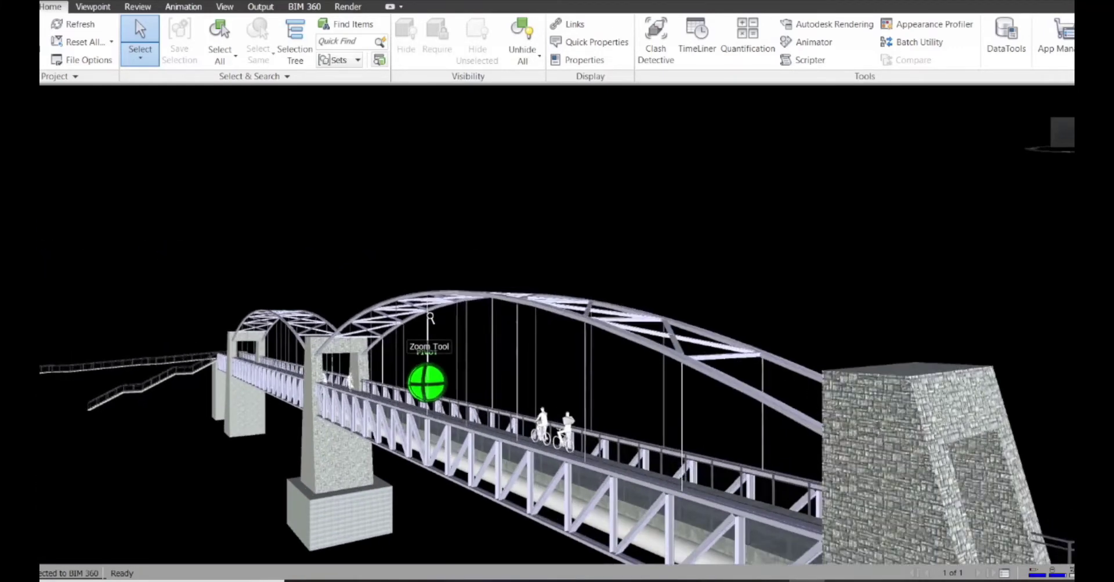
left_click_drag(426, 384, 466, 230)
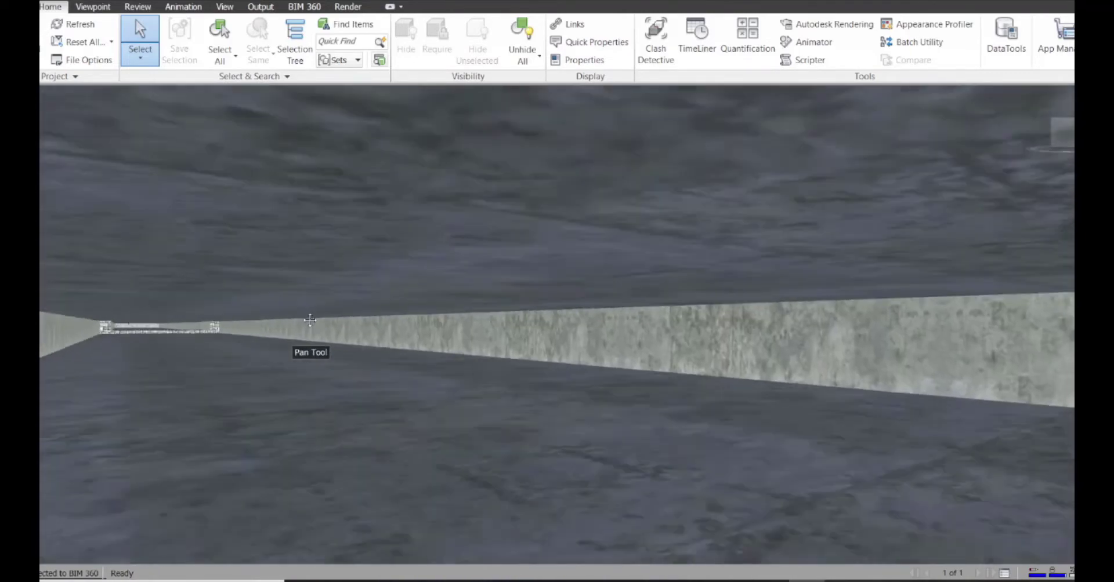
left_click_drag(310, 320, 287, 316)
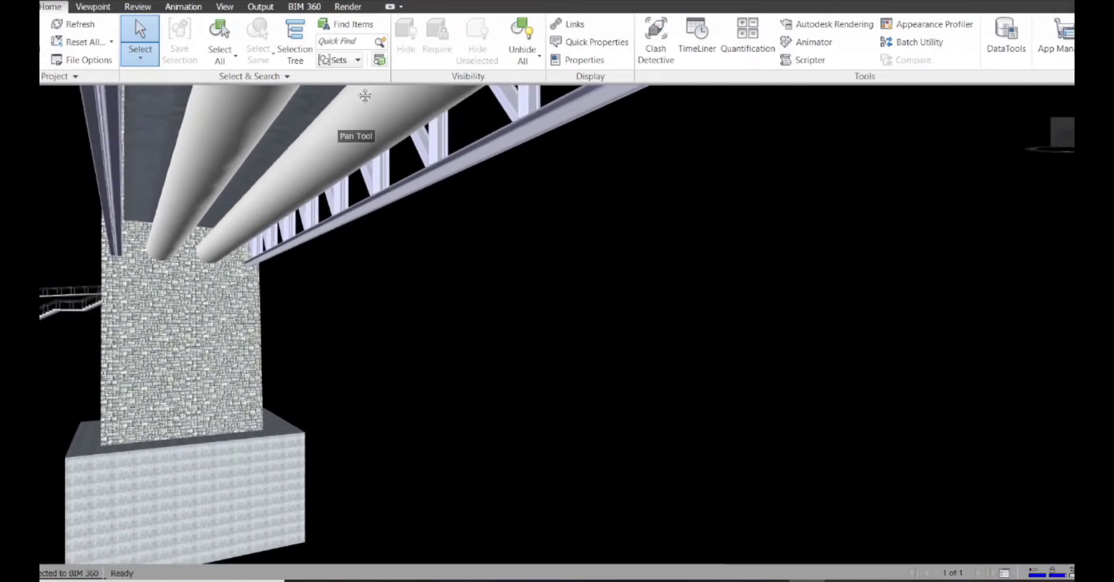
left_click_drag(362, 96, 349, 288)
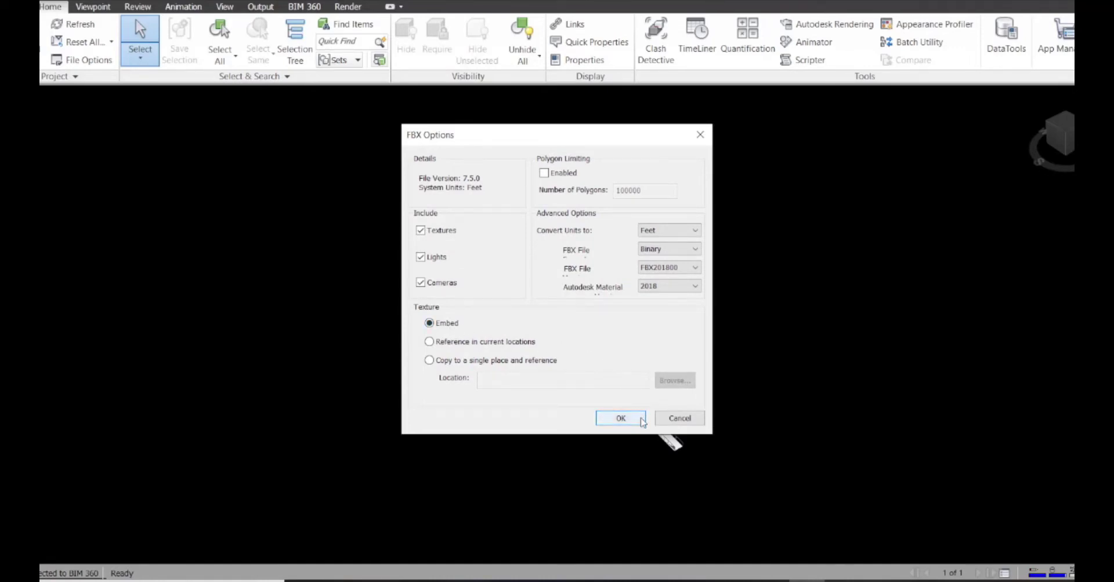
Step: Confirm the FBX options with embedded textures, lights and cameras included
left_click(620, 418)
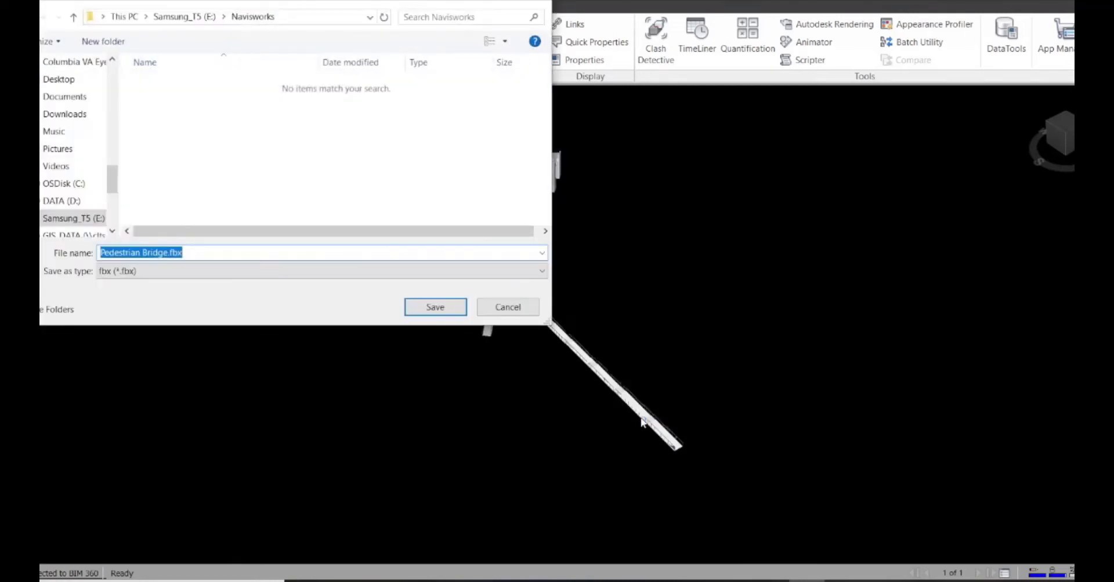
mouse_move(199, 255)
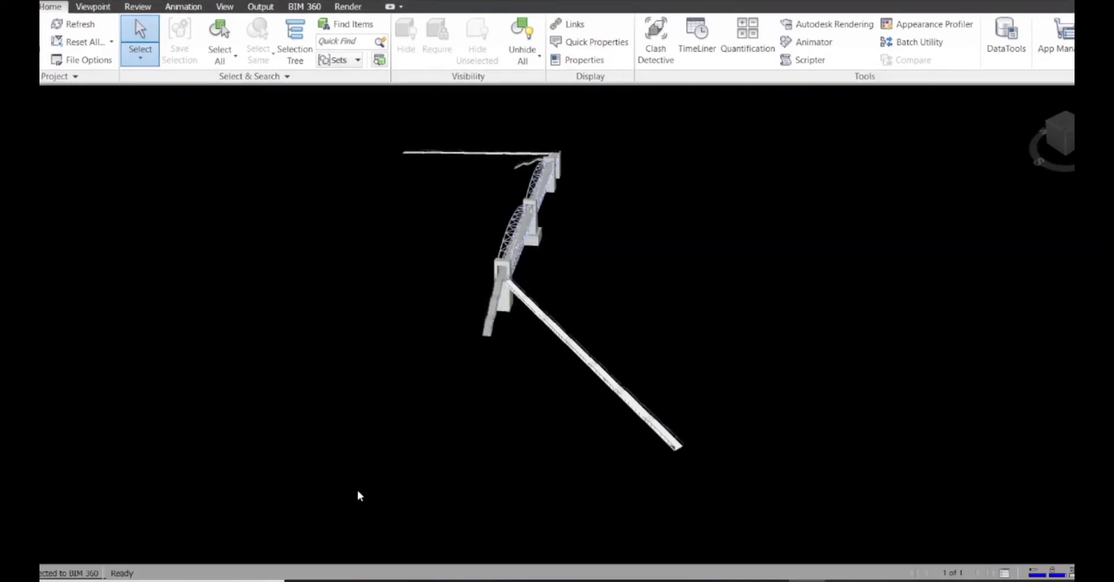
Step: Browse to Samsung_T5 (E:) > Navisworks in a new Explorer window and bring up actions for Pedestrian Bridge.fbx
right_click(339, 581)
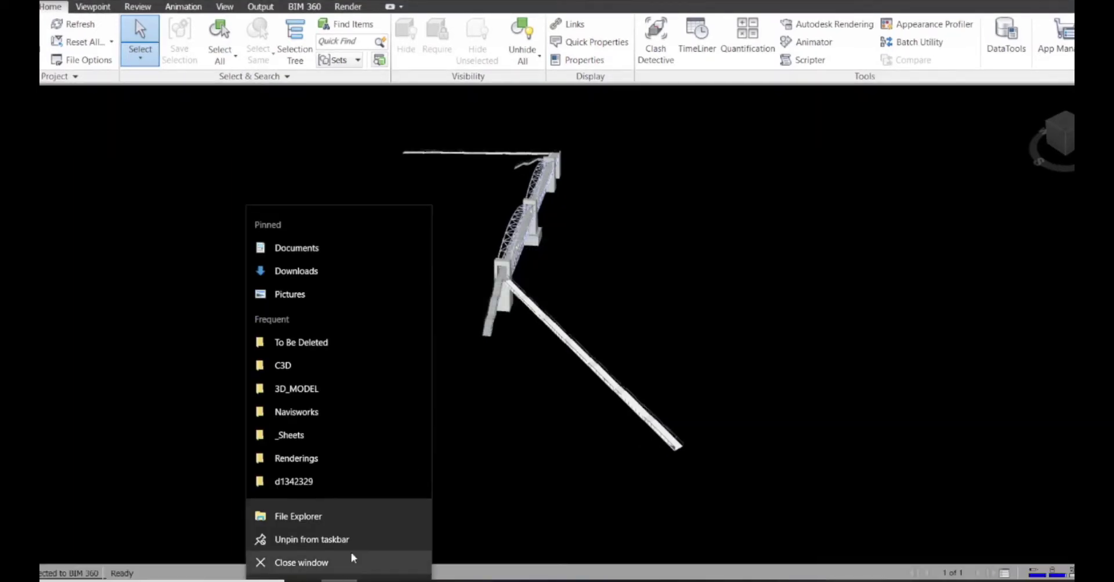
left_click(298, 517)
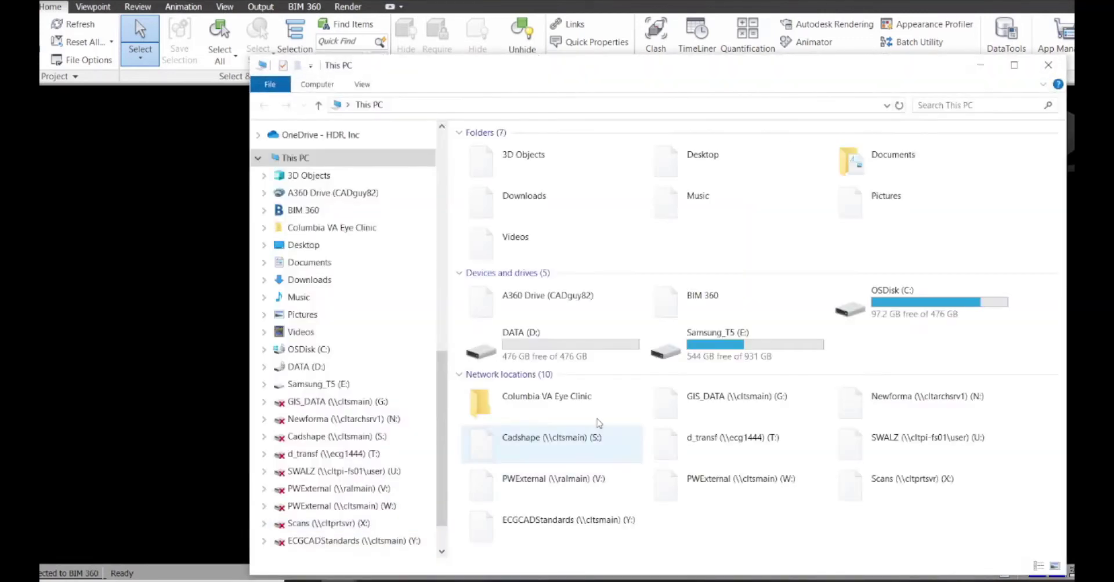
left_click(735, 344)
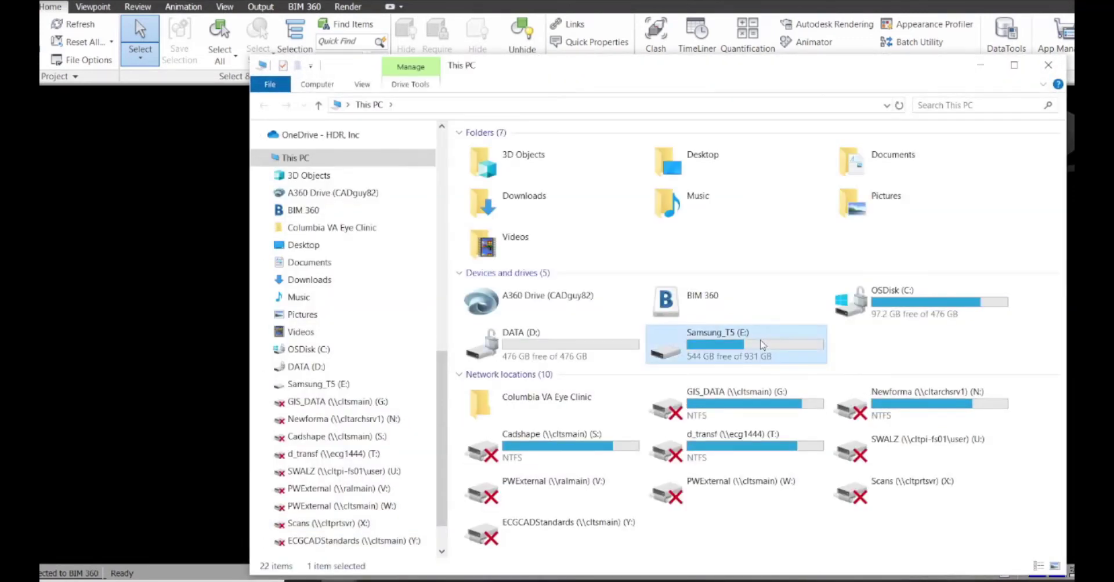
double_click(724, 333)
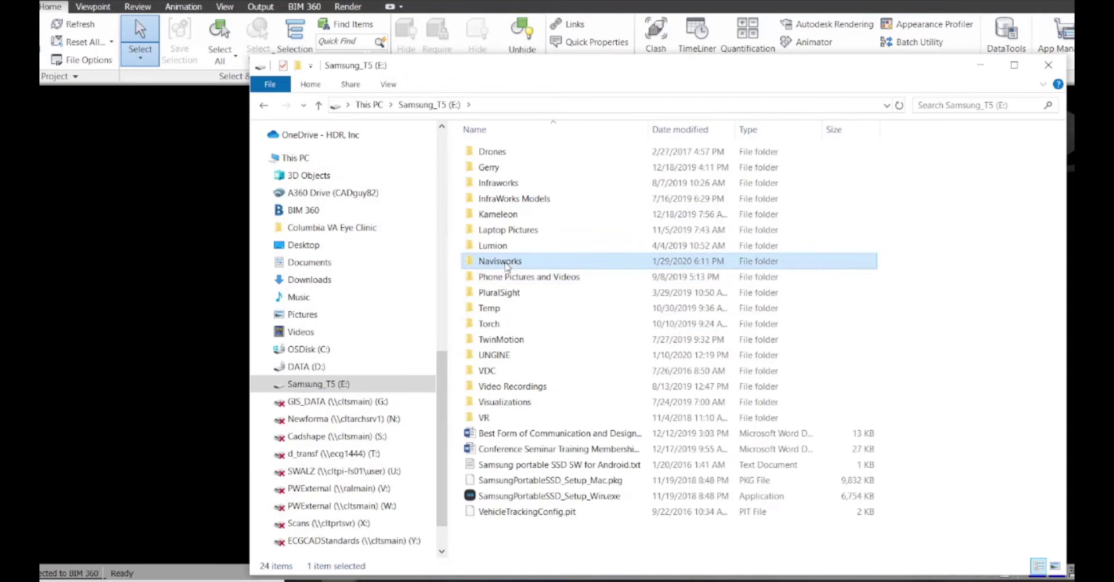
double_click(499, 261)
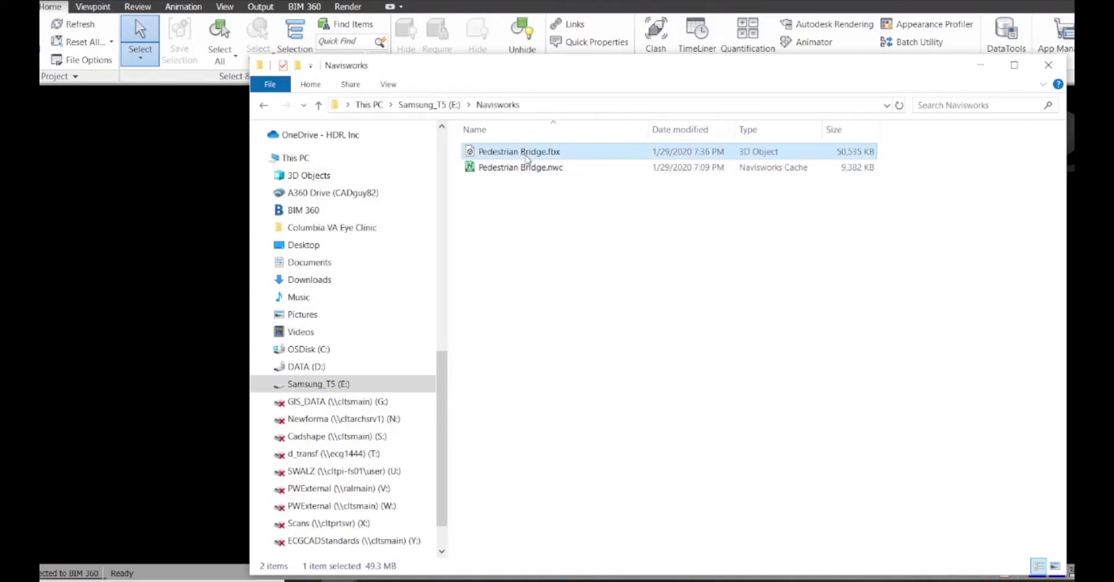
right_click(518, 151)
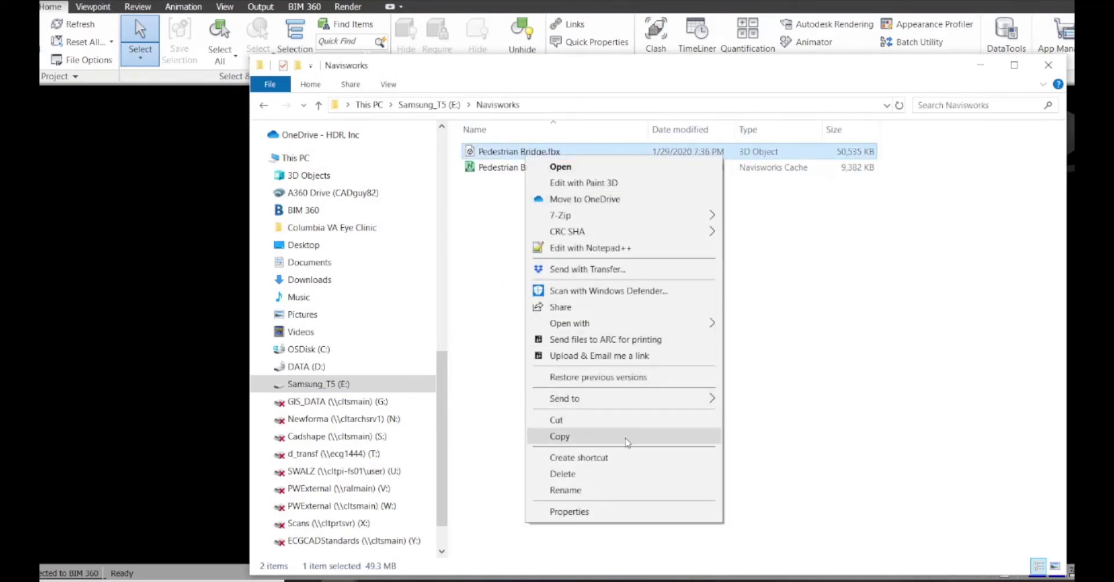